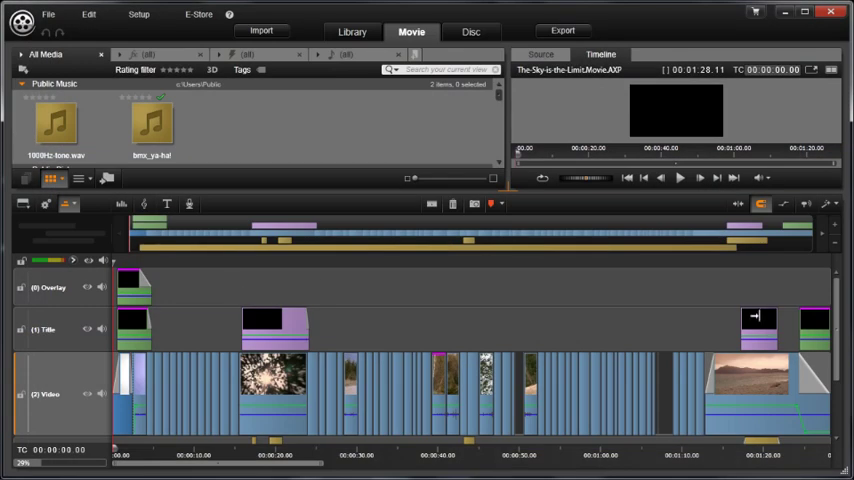
- Scroll the timeline, then mute and unmute the Title track's audio
{"action": "scroll", "scroll_direction": "down", "scroll_amount": 3}
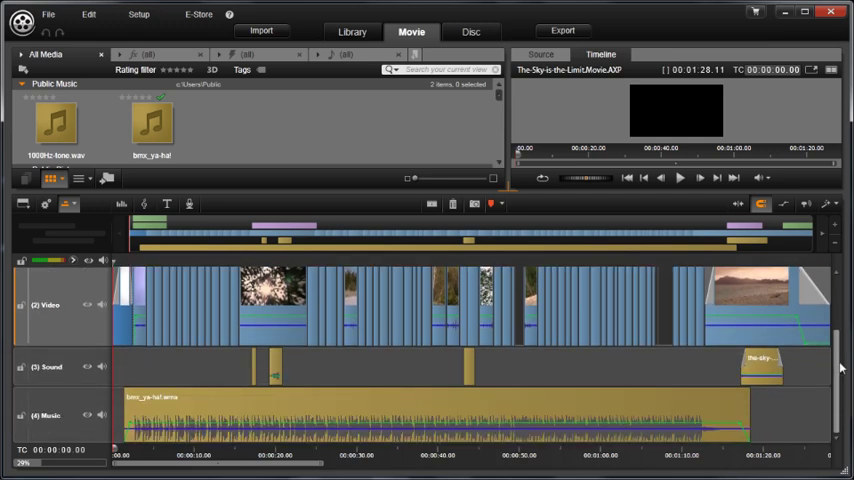
{"action": "scroll", "scroll_direction": "up", "scroll_amount": 3}
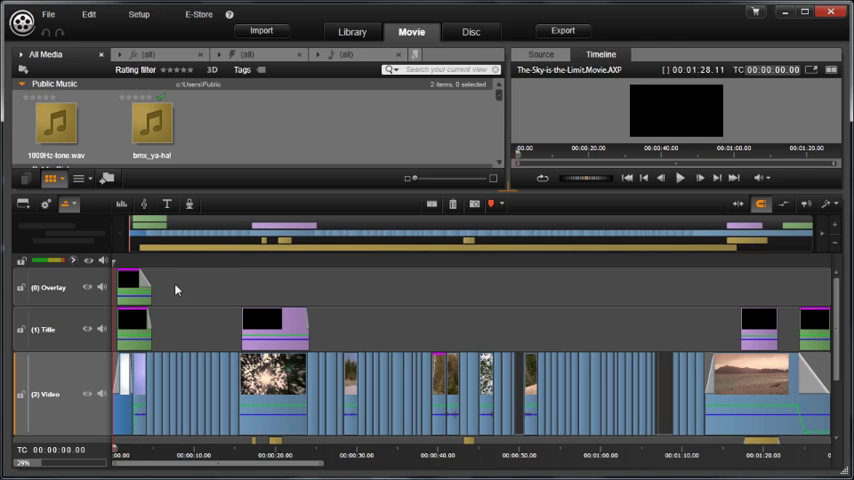
{"action": "mouse_move", "coordinate": [110, 348]}
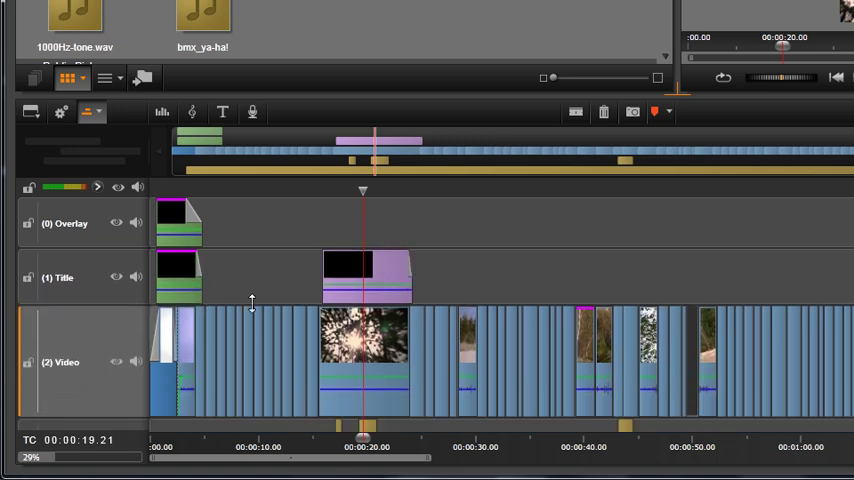
{"action": "left_click", "coordinate": [136, 277]}
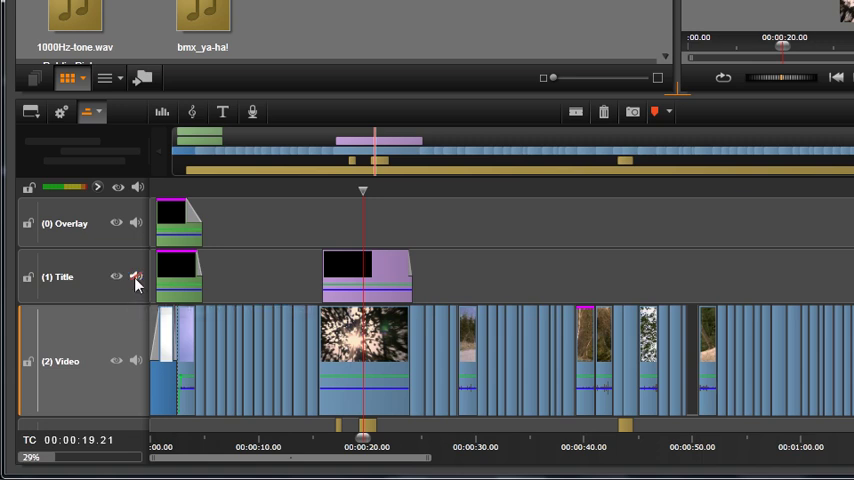
{"action": "left_click", "coordinate": [135, 277]}
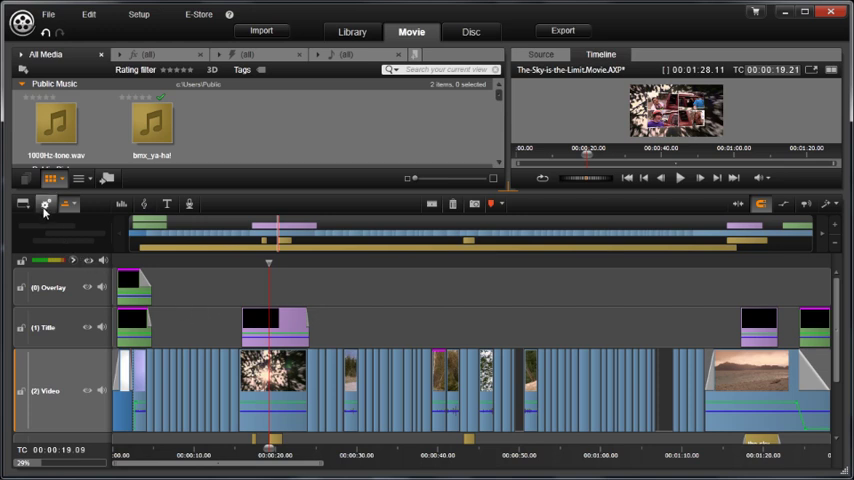
- Review the timeline settings' aspect ratio and frame size choices, keep widescreen, and discard changes
{"action": "left_click", "coordinate": [45, 205]}
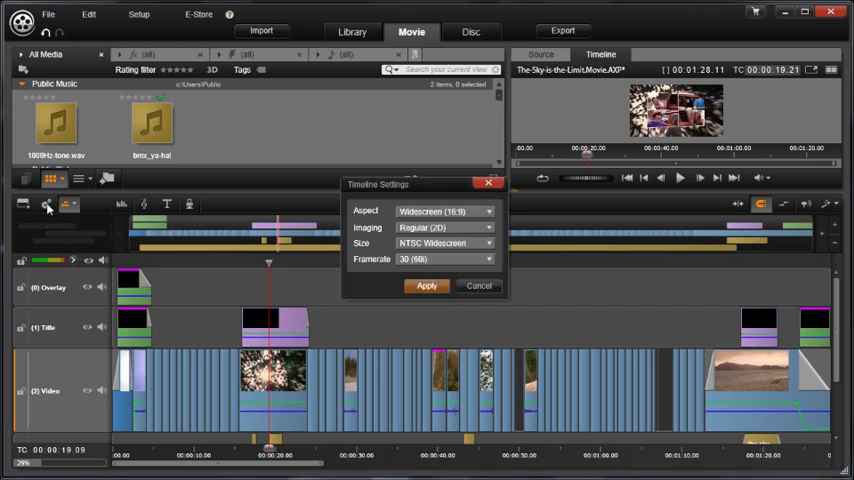
{"action": "left_click", "coordinate": [445, 211]}
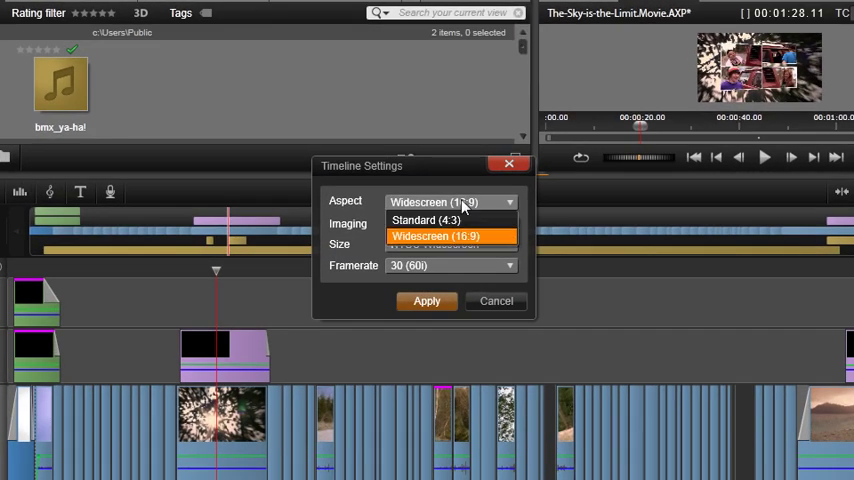
{"action": "left_click", "coordinate": [436, 236]}
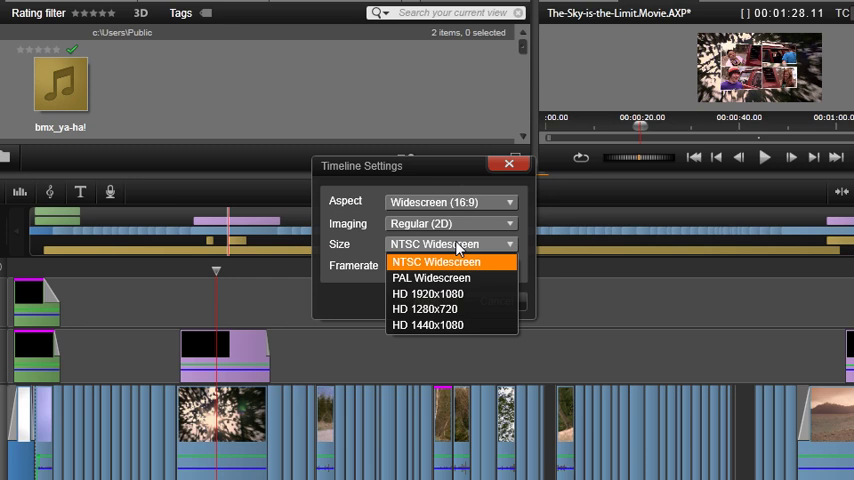
{"action": "left_click", "coordinate": [437, 261]}
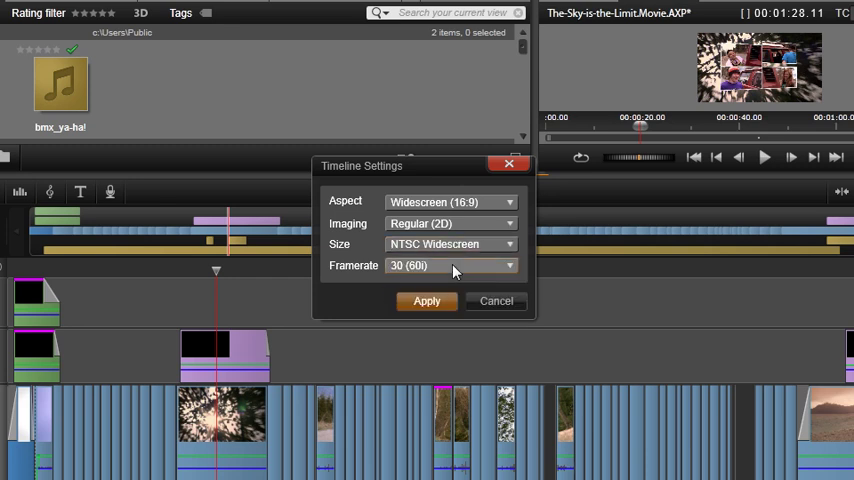
{"action": "mouse_move", "coordinate": [496, 305]}
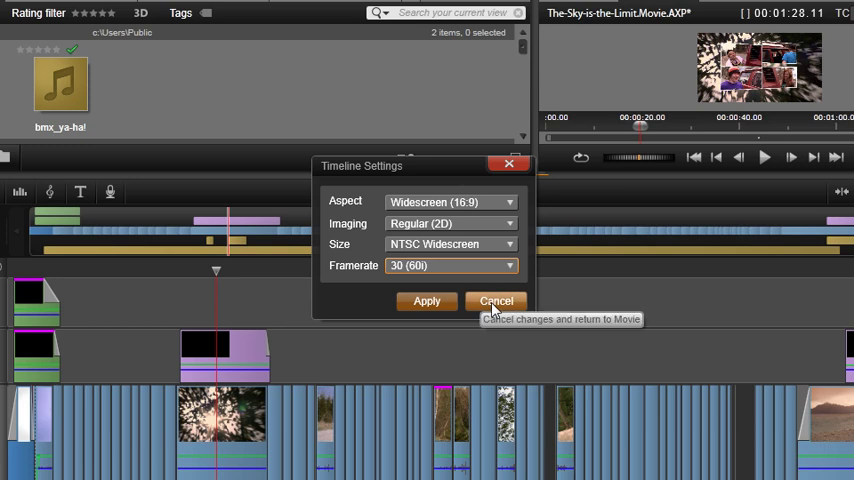
{"action": "left_click", "coordinate": [496, 301]}
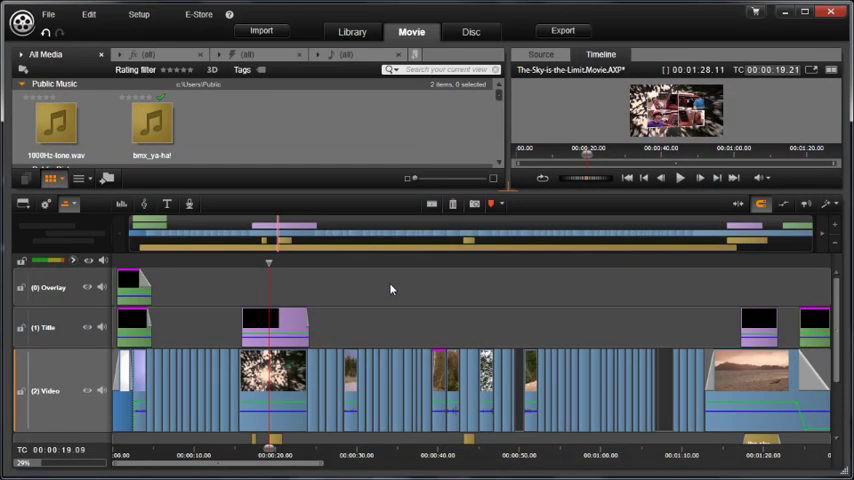
{"action": "mouse_move", "coordinate": [548, 94]}
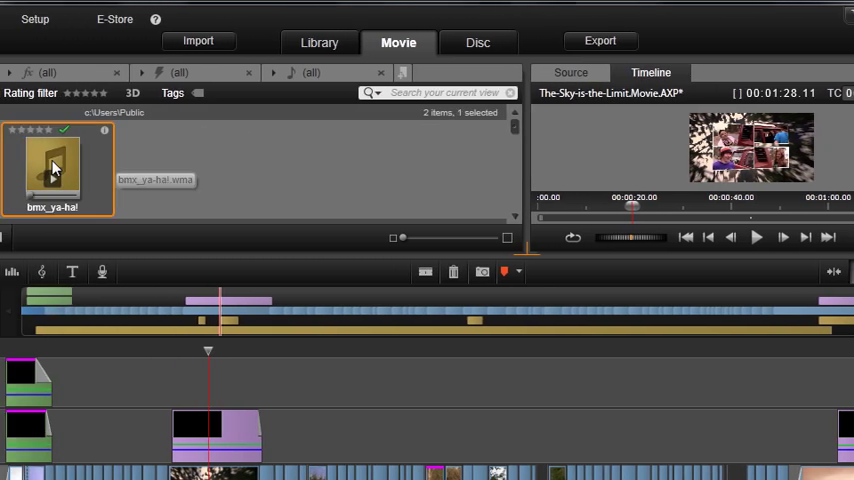
- Preview the bmx_ya-ha! music, then shuttle the movie timeline preview forward
{"action": "double_click", "coordinate": [53, 168]}
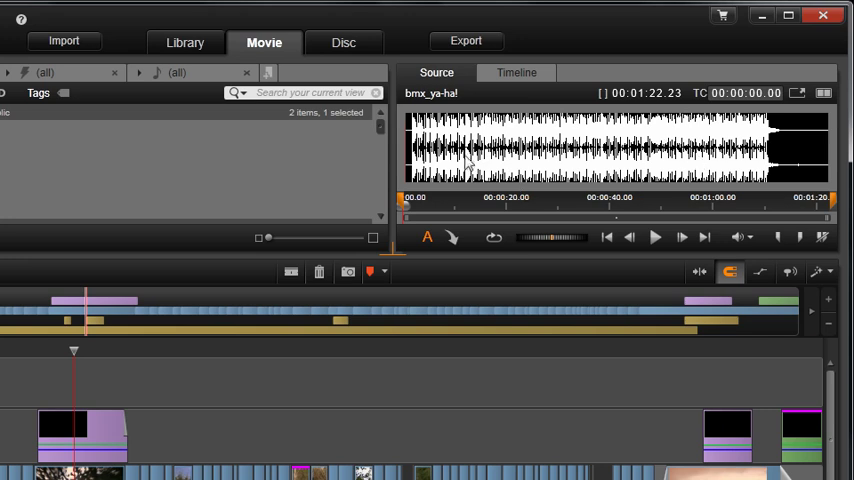
{"action": "mouse_move", "coordinate": [516, 72]}
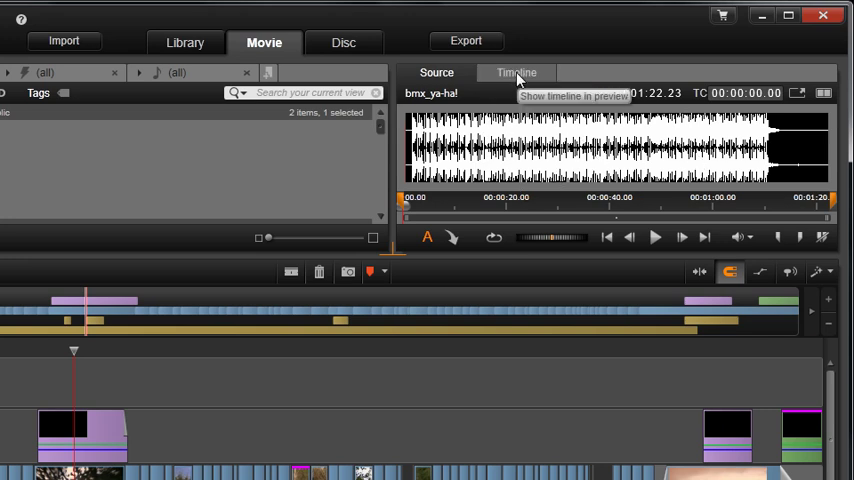
{"action": "left_click", "coordinate": [517, 72]}
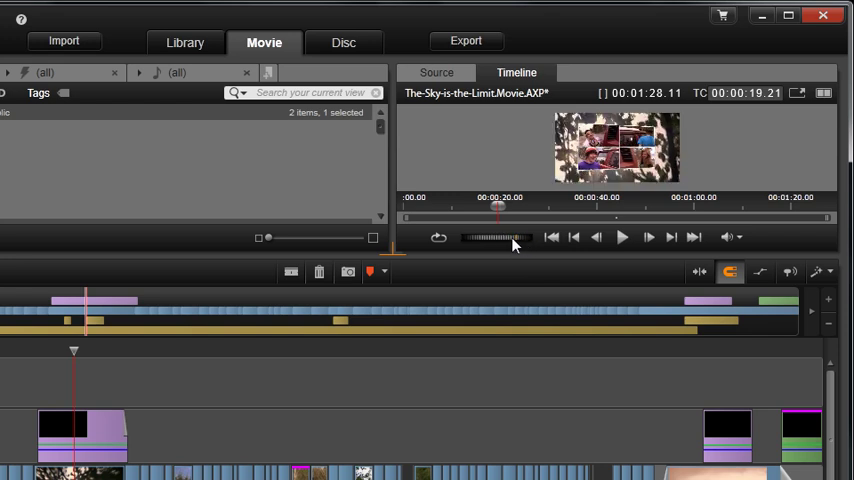
{"action": "left_click", "coordinate": [621, 237]}
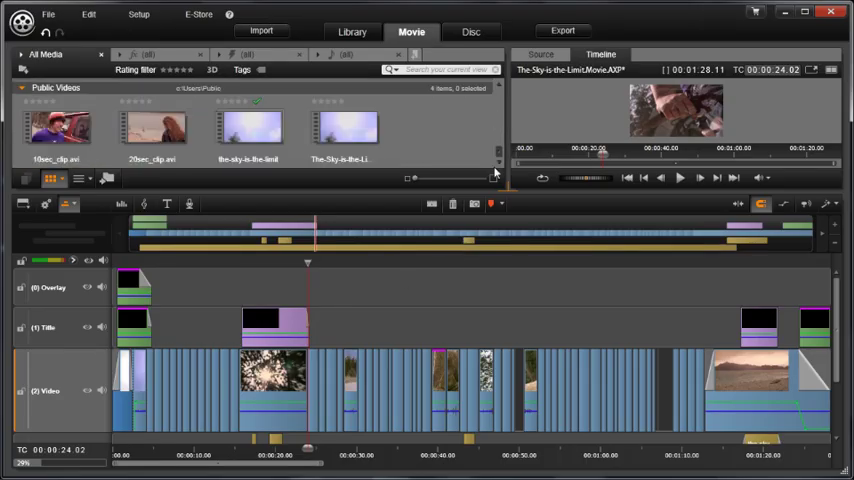
- Put 10sec_clip.avi on the Overlay track near 00:00:37 and open its Trim Editor
{"action": "left_click", "coordinate": [57, 127]}
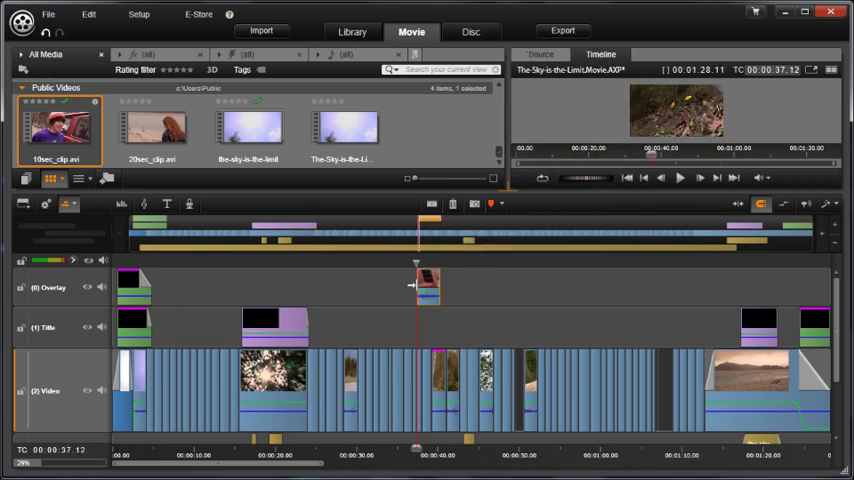
{"action": "mouse_move", "coordinate": [428, 290]}
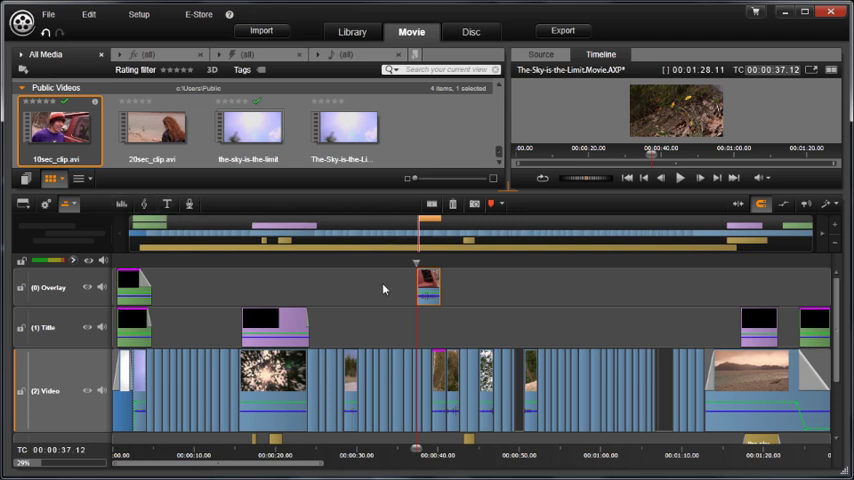
{"action": "left_click", "coordinate": [24, 204]}
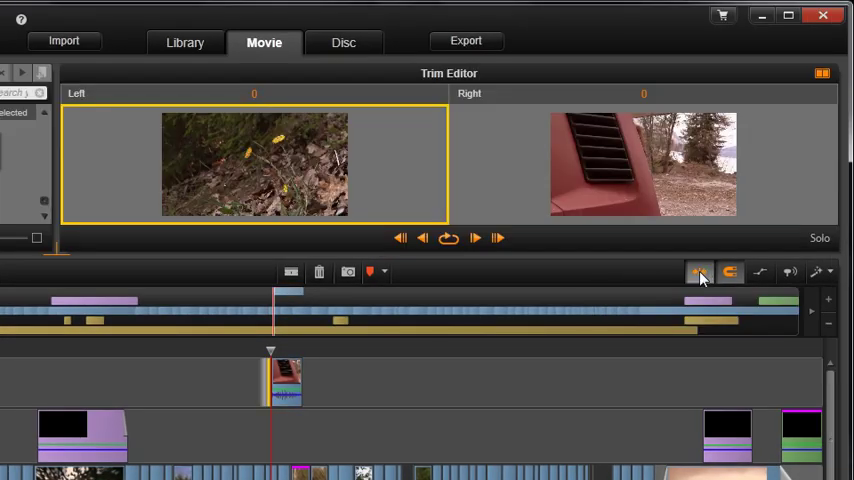
- Exit the Trim Editor with the toolbar trim button, leaving the preview near 39 seconds
{"action": "left_click", "coordinate": [698, 272]}
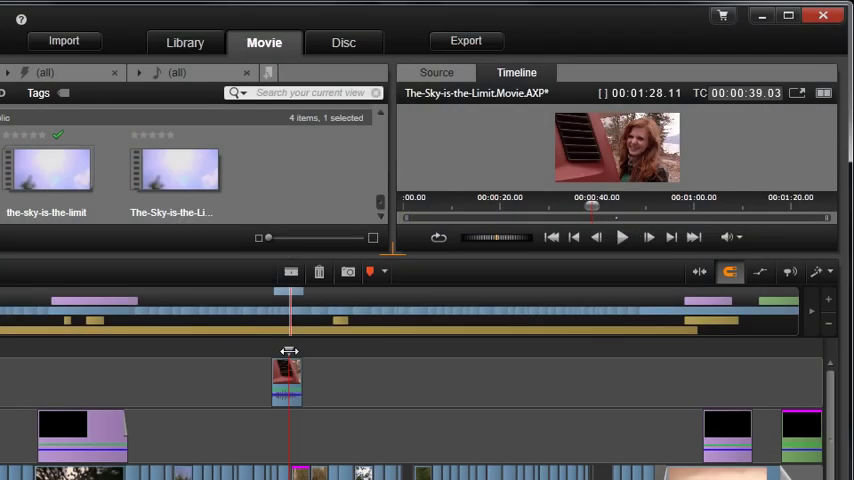
{"action": "mouse_move", "coordinate": [347, 272]}
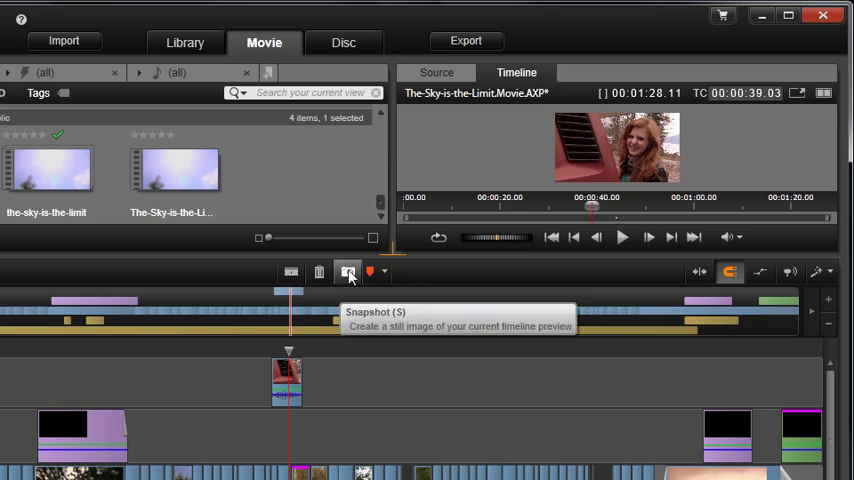
{"action": "mouse_move", "coordinate": [288, 385]}
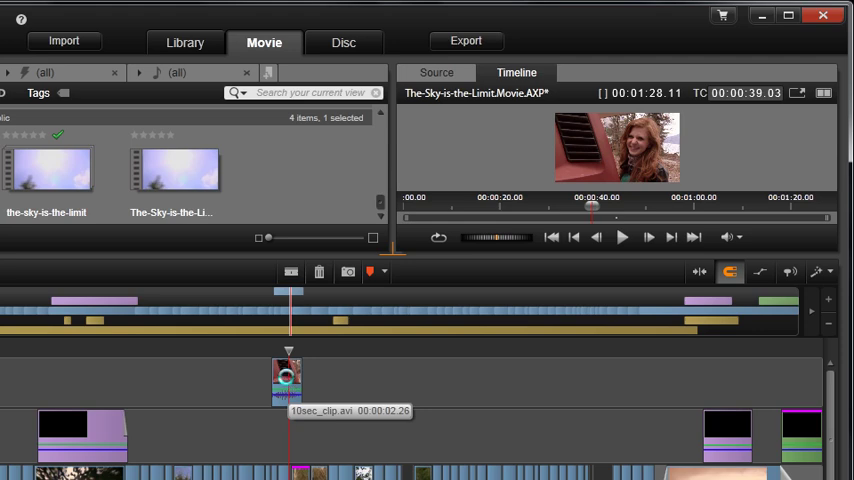
{"action": "double_click", "coordinate": [287, 378]}
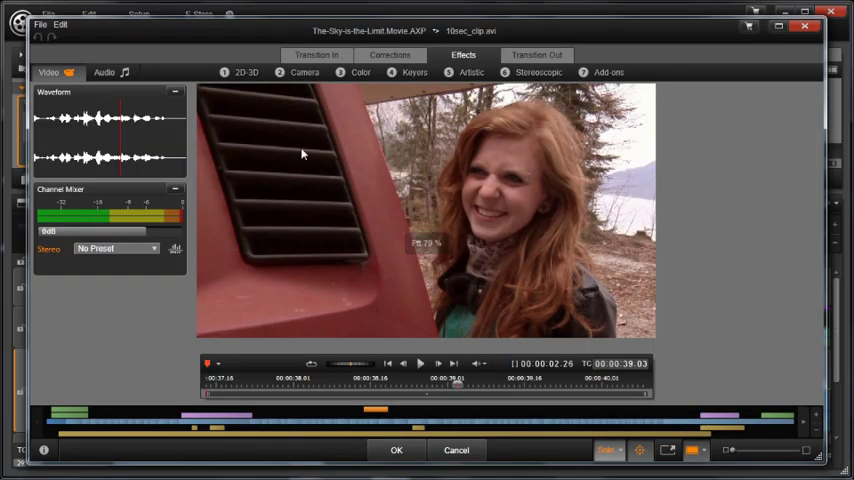
{"action": "mouse_move", "coordinate": [640, 83]}
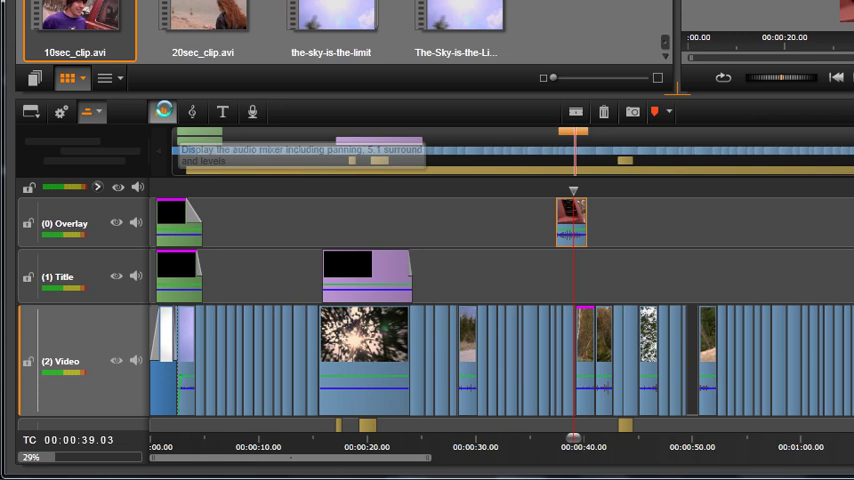
- Show per-track audio mixer levels, dismiss Scorefitter, and reopen the timeline settings
{"action": "left_click", "coordinate": [162, 111]}
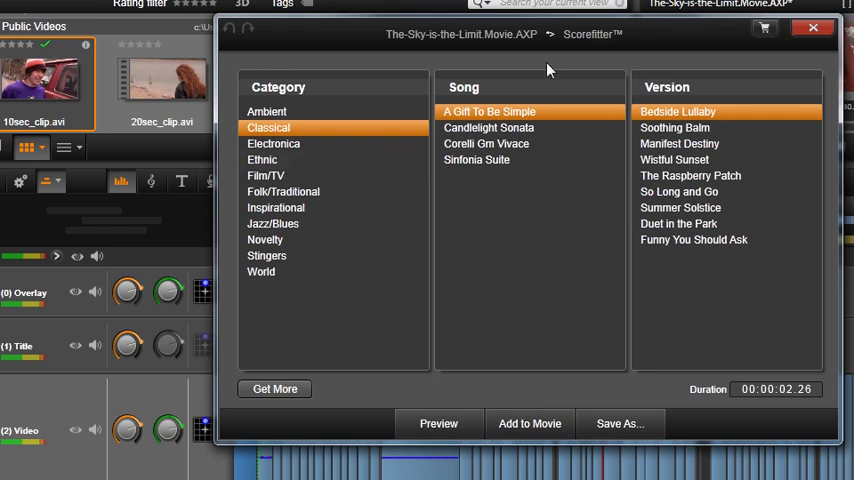
{"action": "mouse_move", "coordinate": [814, 28]}
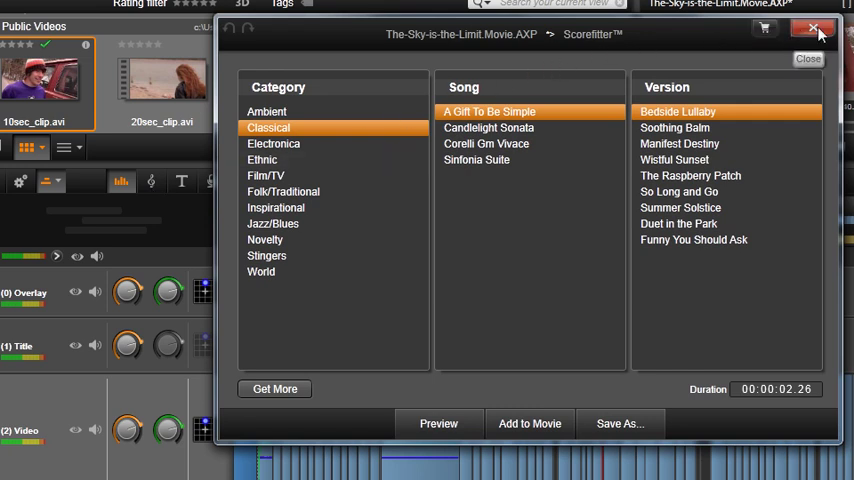
{"action": "left_click", "coordinate": [813, 29]}
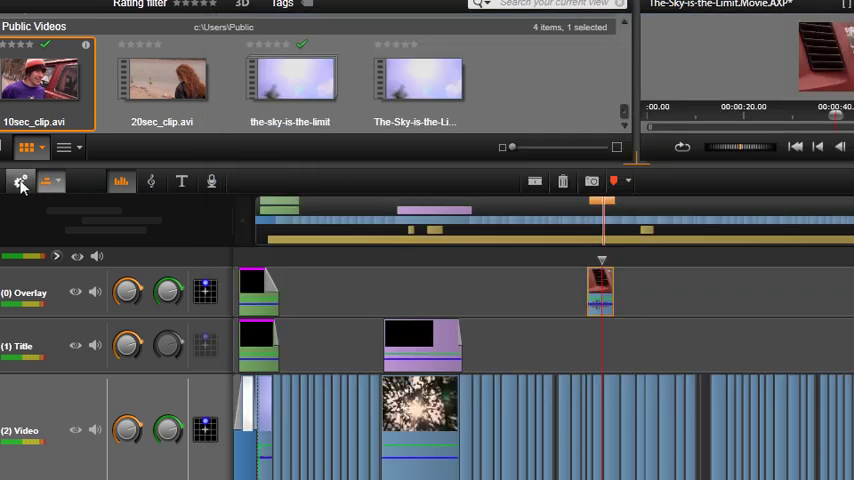
{"action": "left_click", "coordinate": [551, 213]}
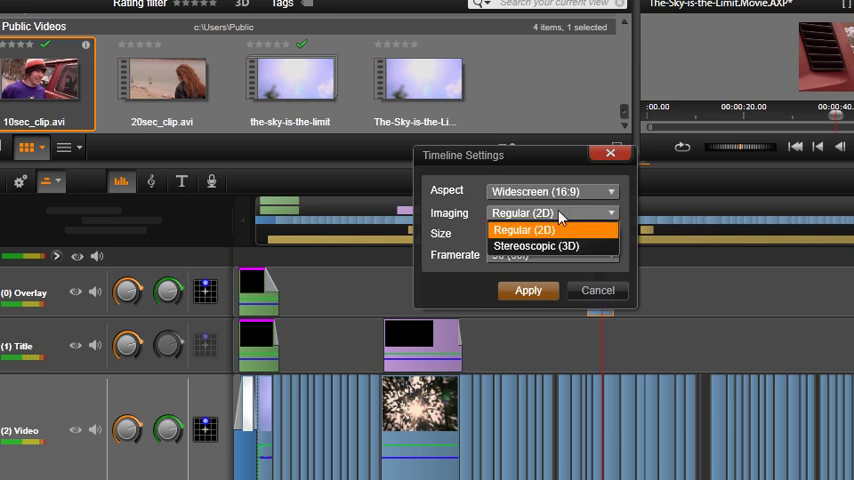
{"action": "mouse_move", "coordinate": [550, 246]}
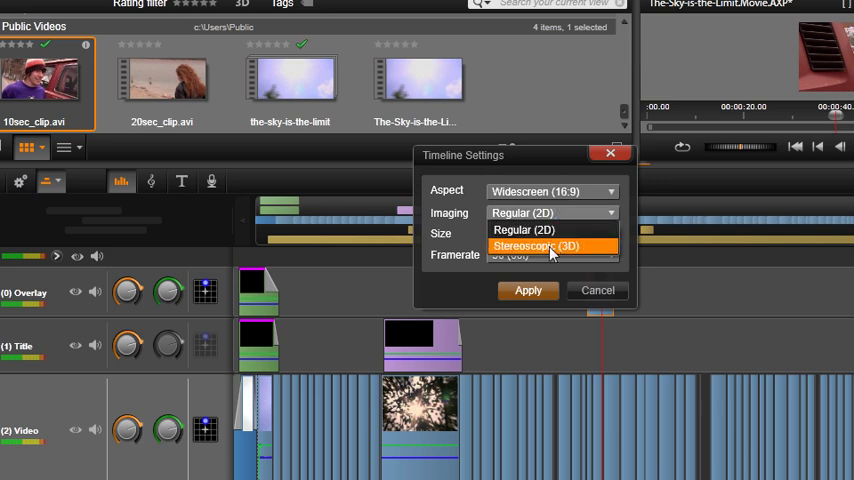